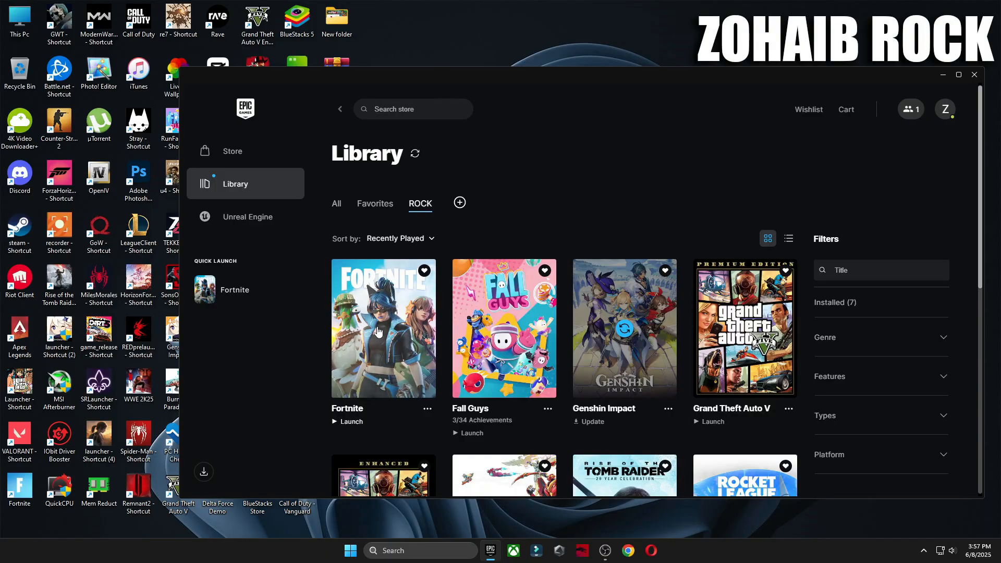
# Launch Fortnite from the Epic library, triggering the D3D11-compatible GPU error.
pyautogui.click(351, 421)
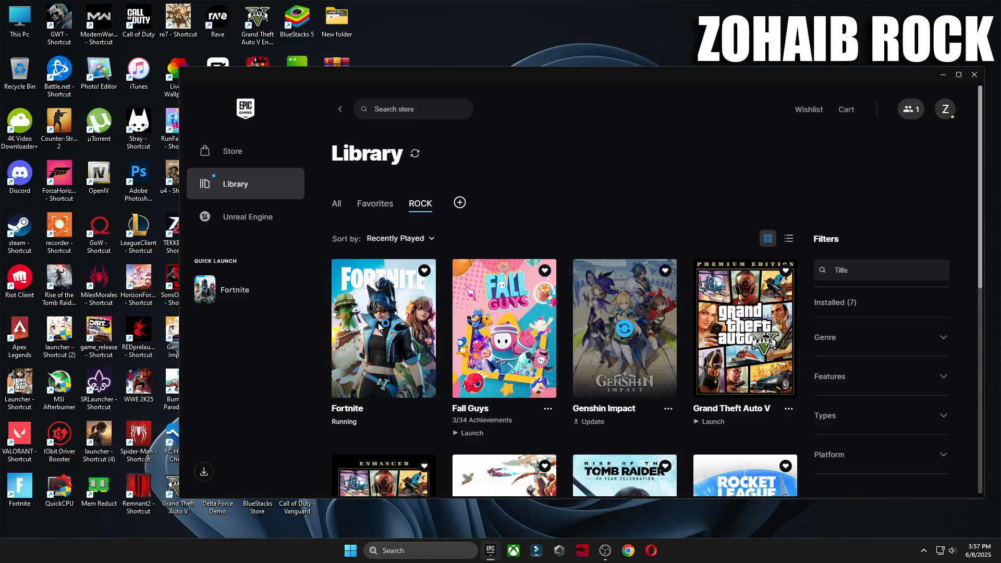
pyautogui.click(383, 327)
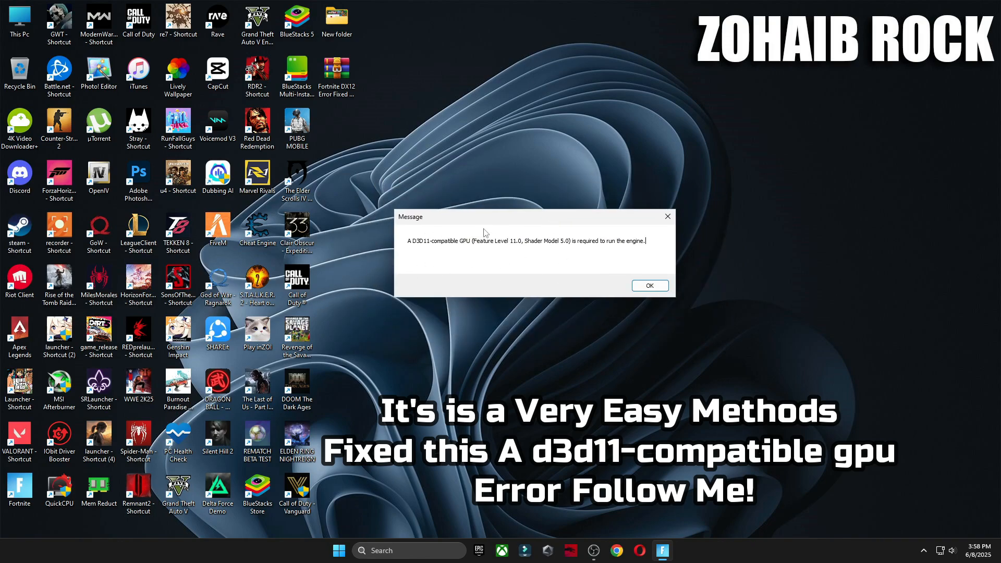
# Dismiss the D3D11 error and search Start for 'windows' to find Windows Update.
pyautogui.click(648, 285)
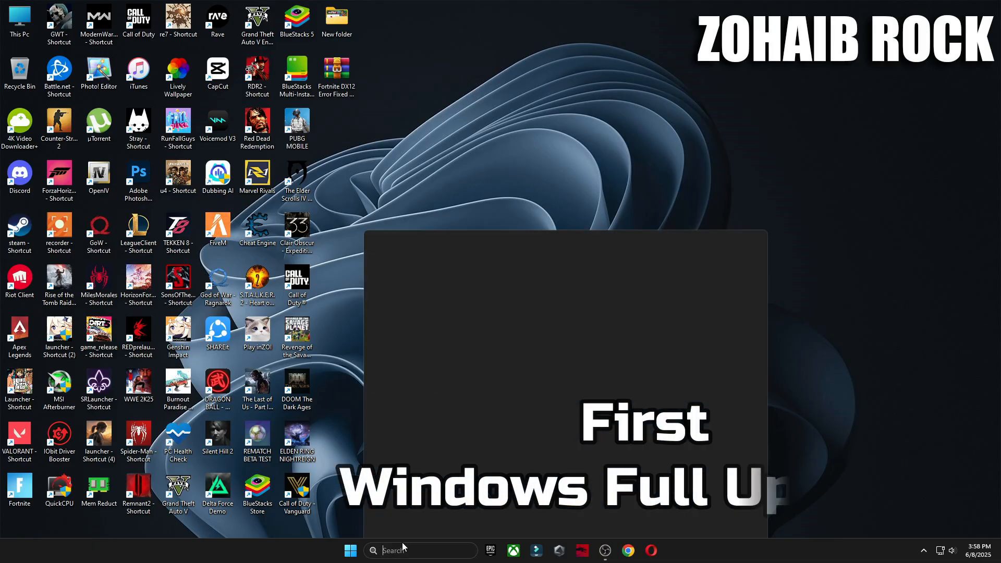
pyautogui.write('windows')
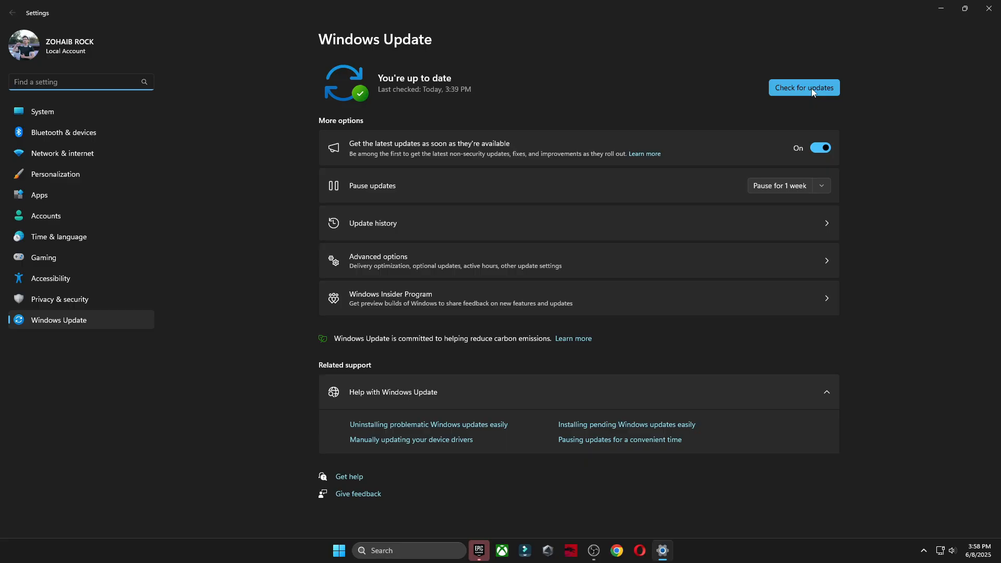
# Check for Windows updates, then open the AMD Radeon driver update wizard.
pyautogui.click(803, 87)
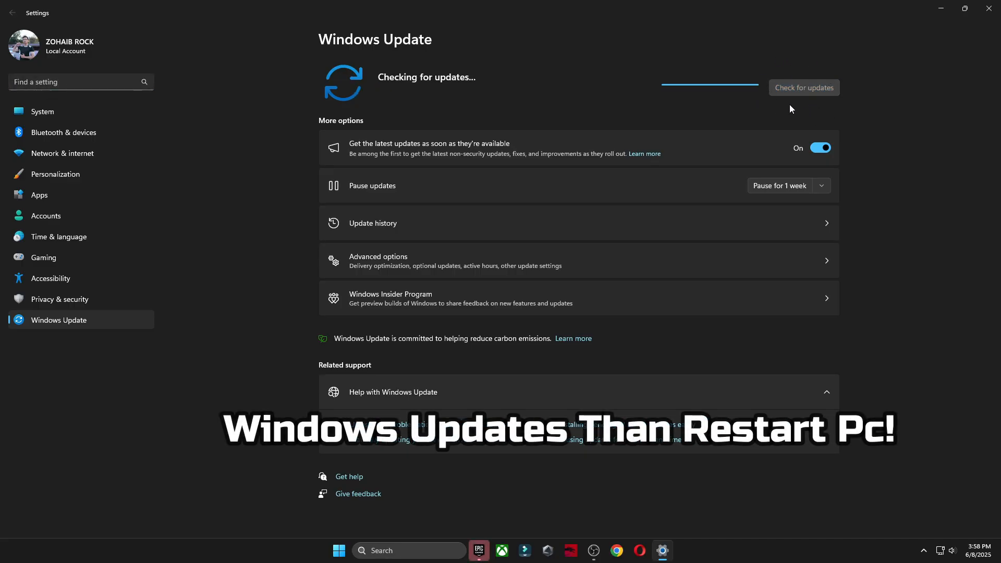
pyautogui.moveTo(689, 158)
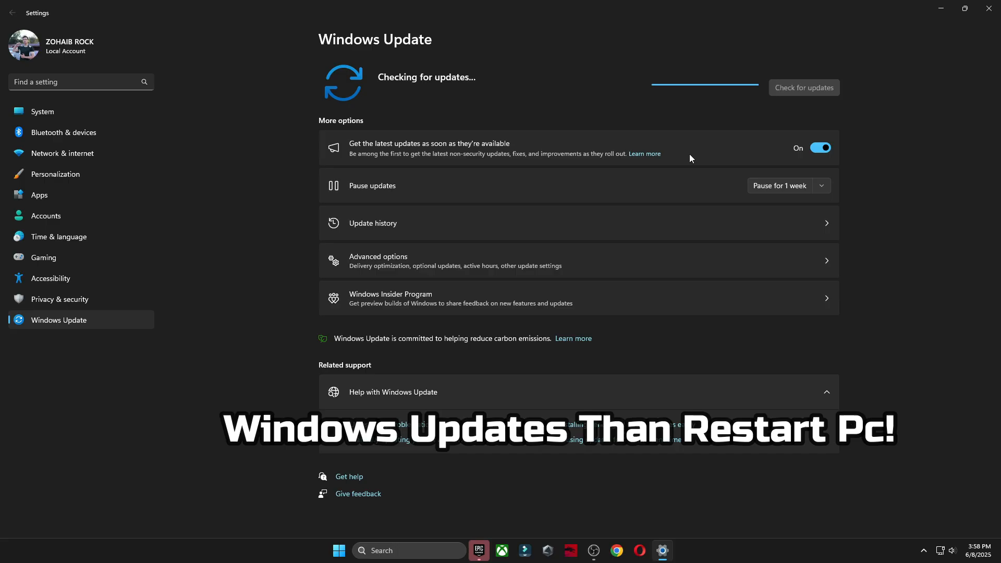
pyautogui.click(338, 549)
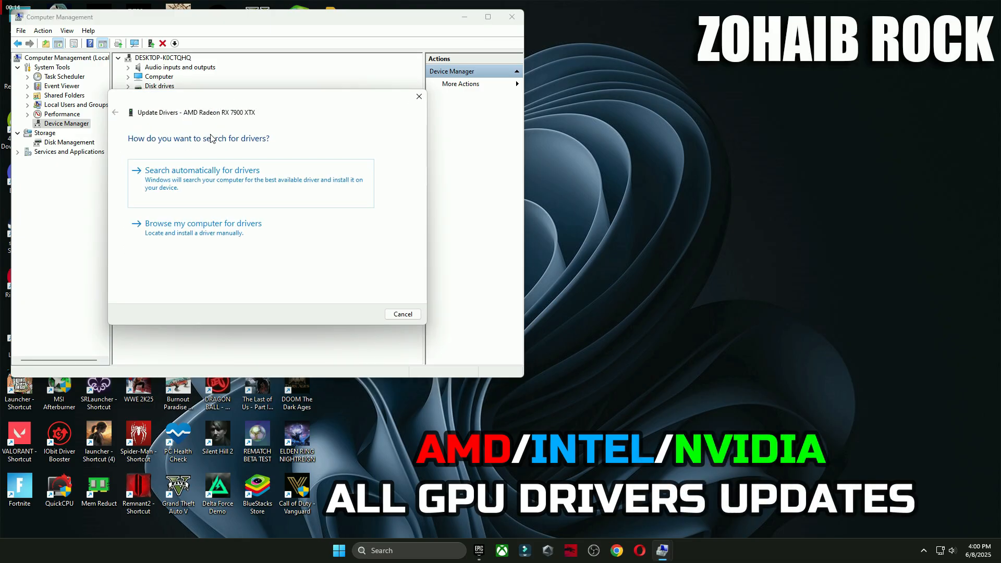
# Search automatically for a Radeon RX 7900 XTX driver, then close the wizard and Computer Management.
pyautogui.click(202, 170)
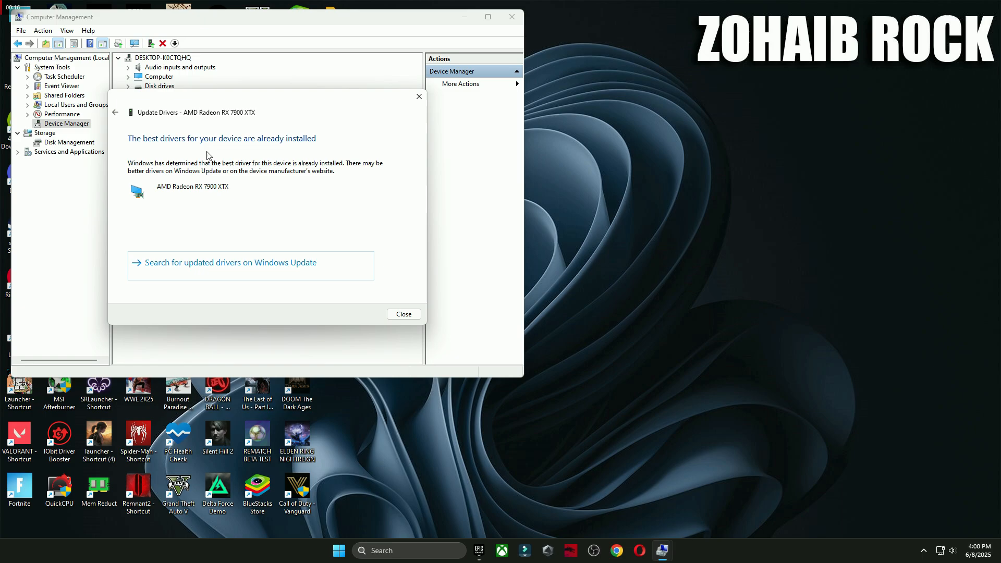
pyautogui.click(403, 314)
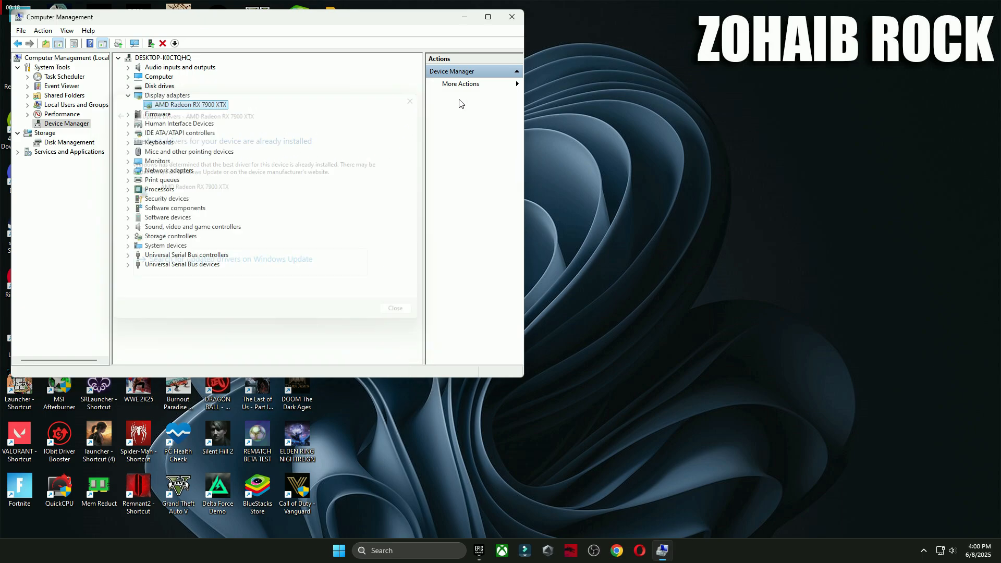
pyautogui.click(511, 17)
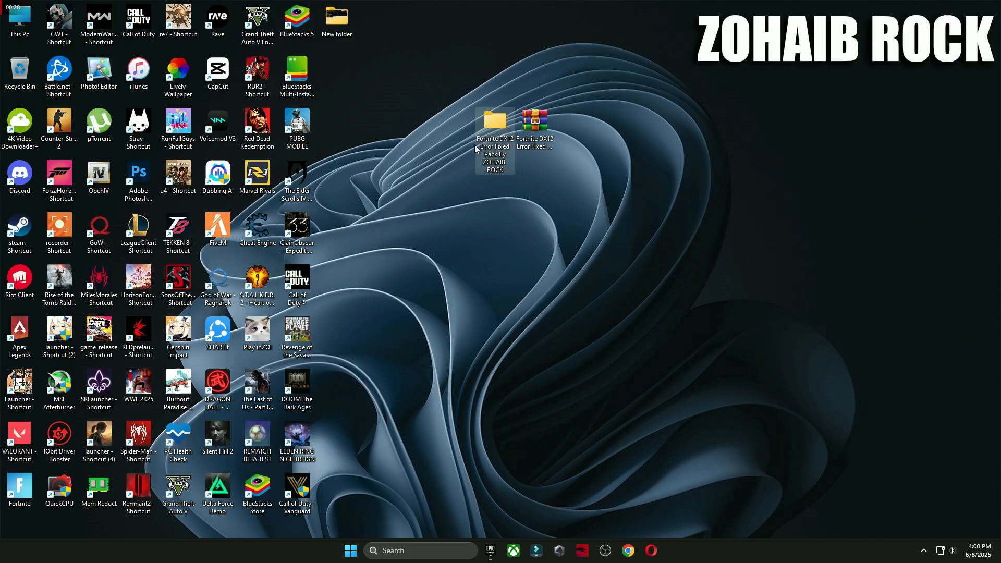
pyautogui.moveTo(492, 125)
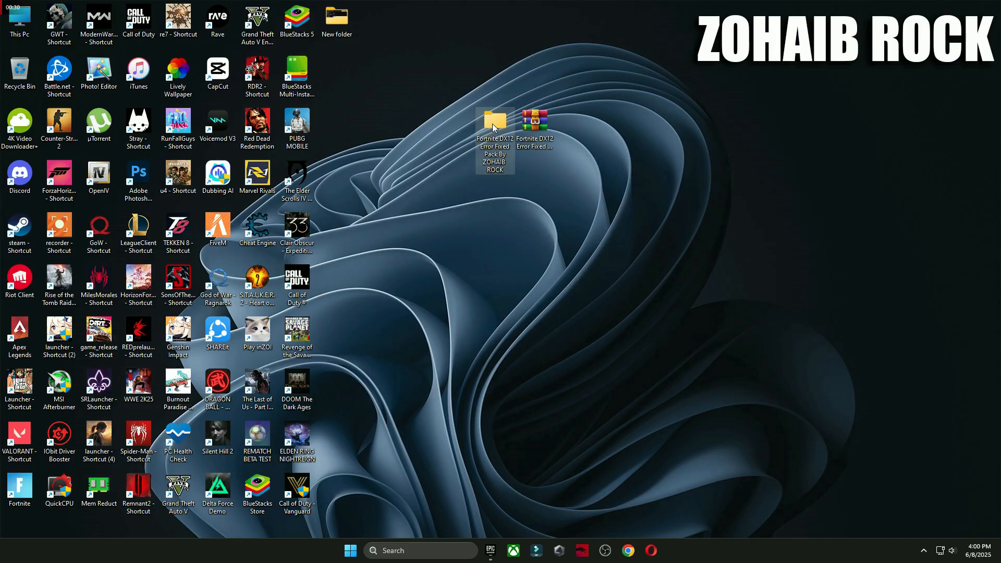
# Open the Fortnite DX12 error fix pack folder and run its DirectX installer.
pyautogui.doubleClick(493, 126)
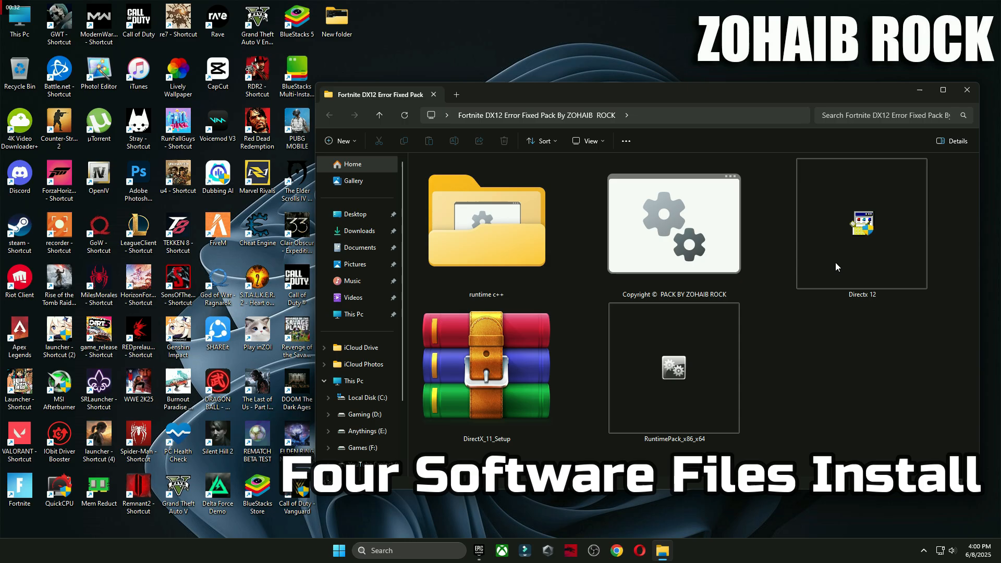
pyautogui.doubleClick(486, 363)
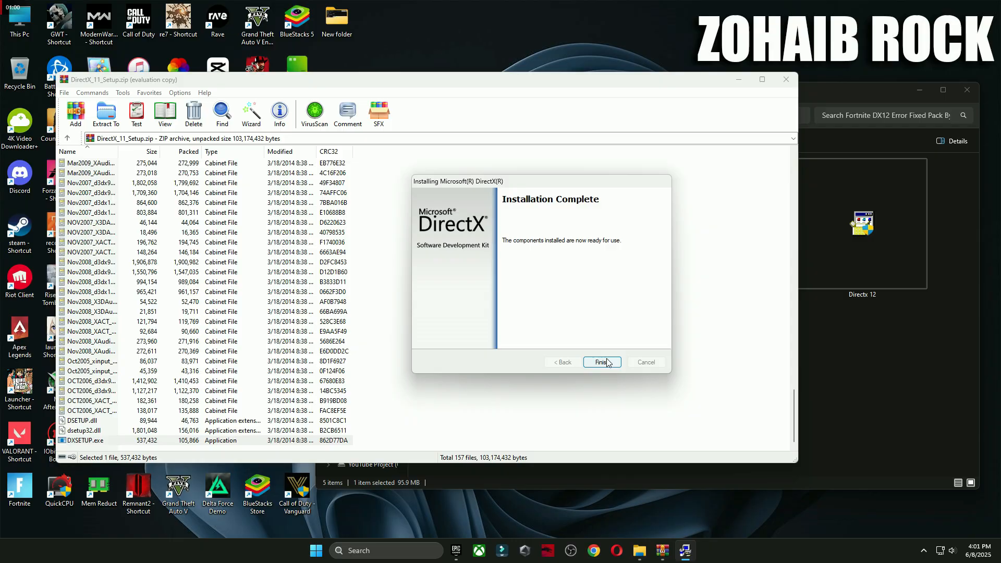
# Allow DirectX Setup through UAC, accept its license, and close it once components install.
pyautogui.click(600, 361)
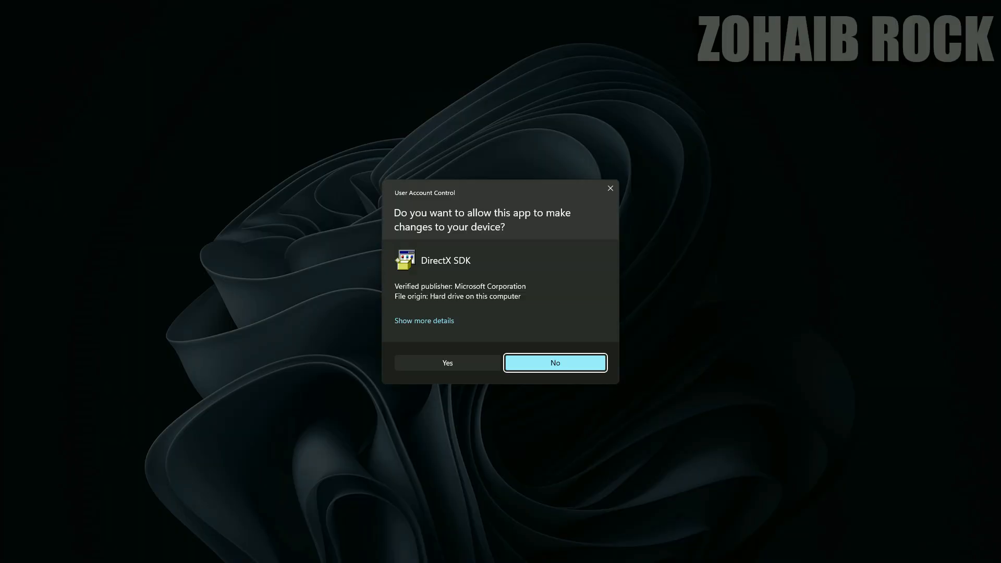
pyautogui.click(447, 362)
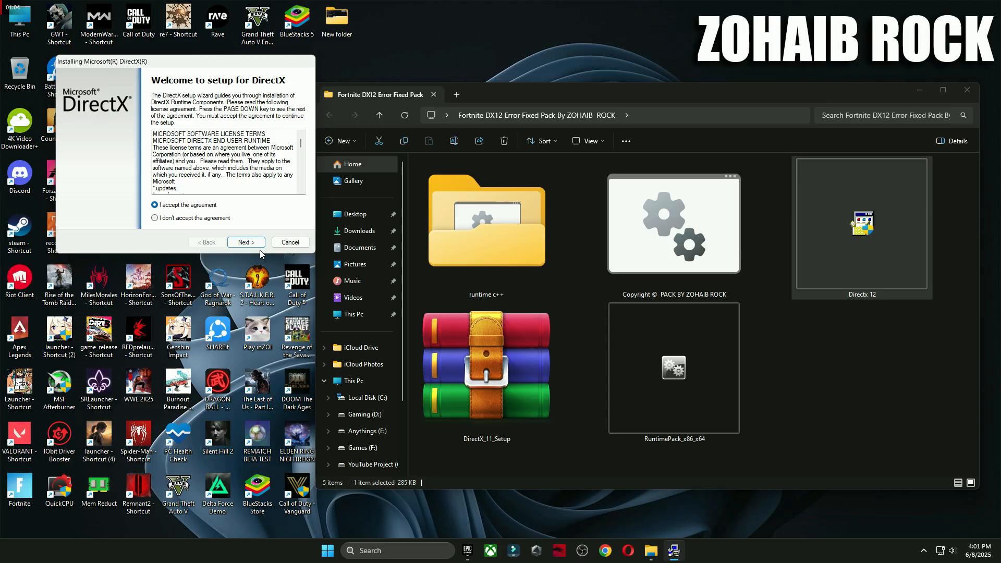
pyautogui.click(245, 241)
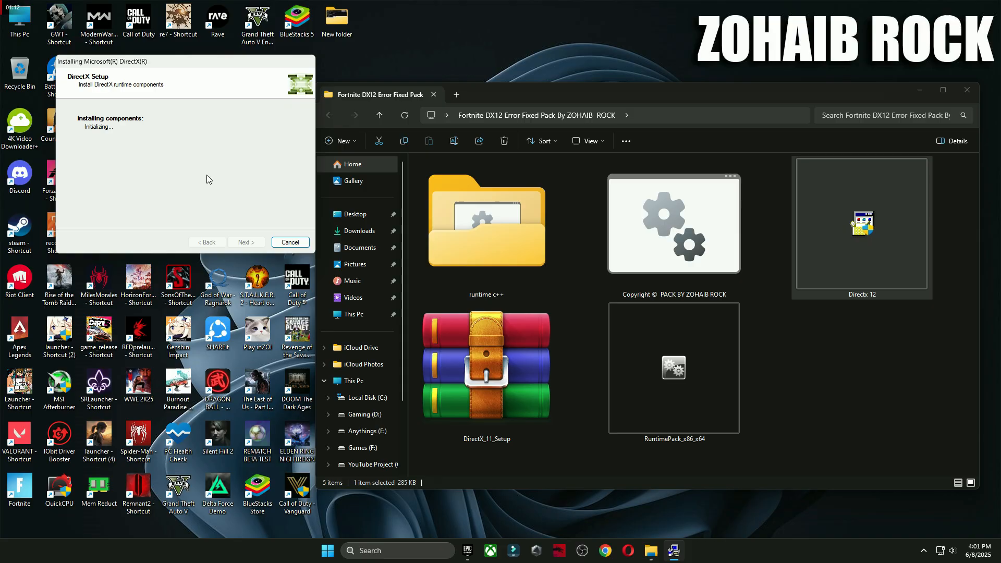
pyautogui.moveTo(199, 176)
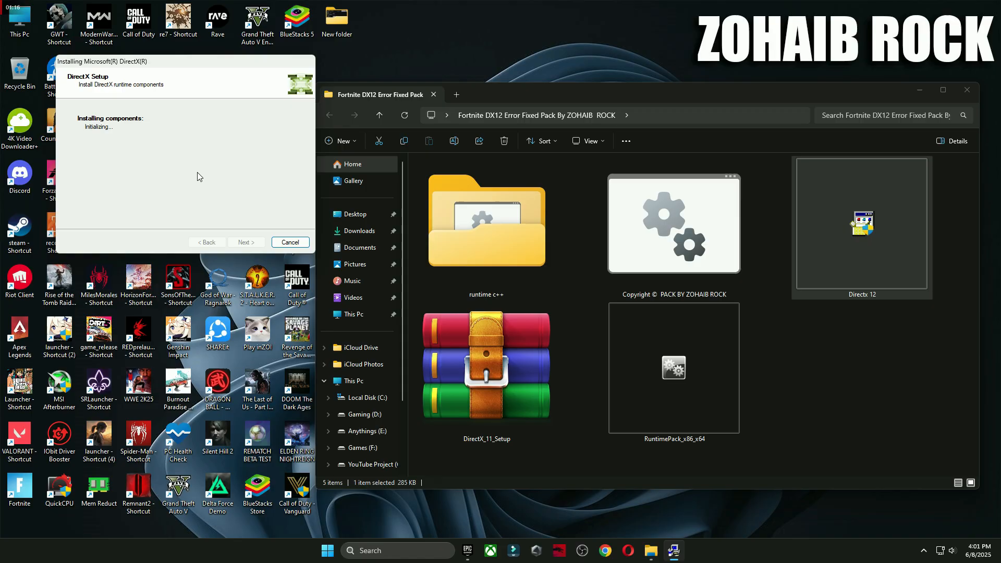
pyautogui.click(290, 242)
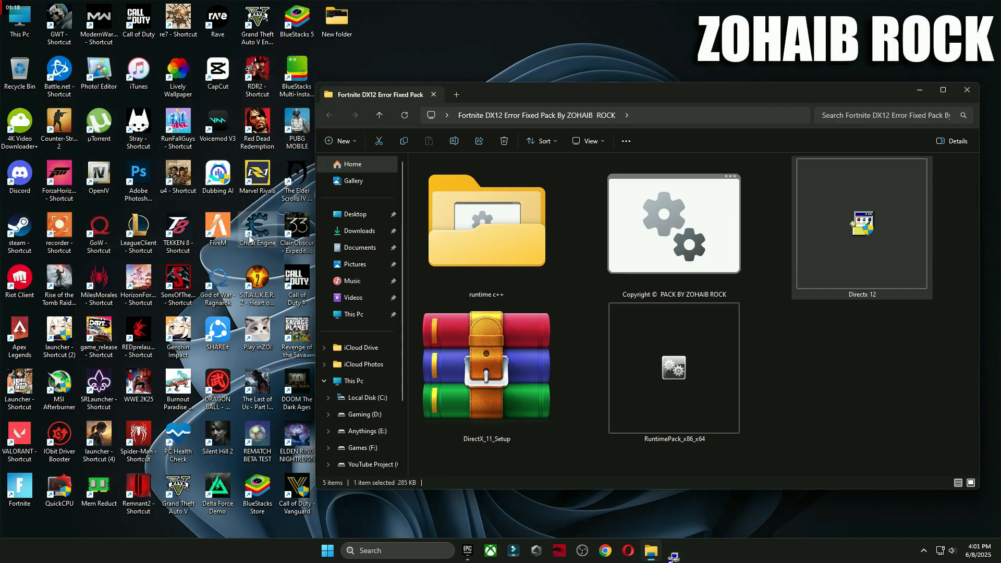
# Run RuntimePack_x86_x64 and confirm the installation in its dialog.
pyautogui.click(672, 367)
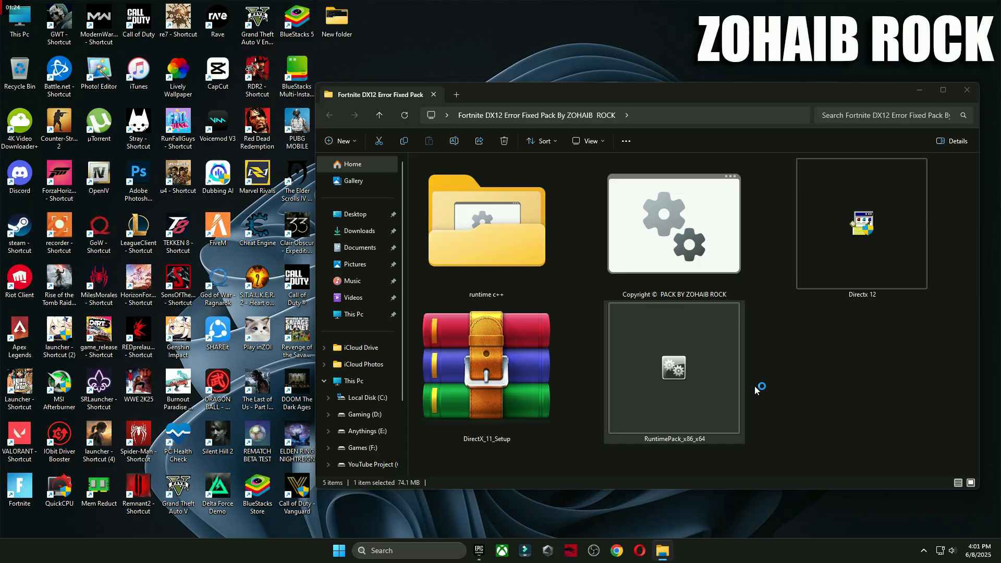
pyautogui.click(485, 366)
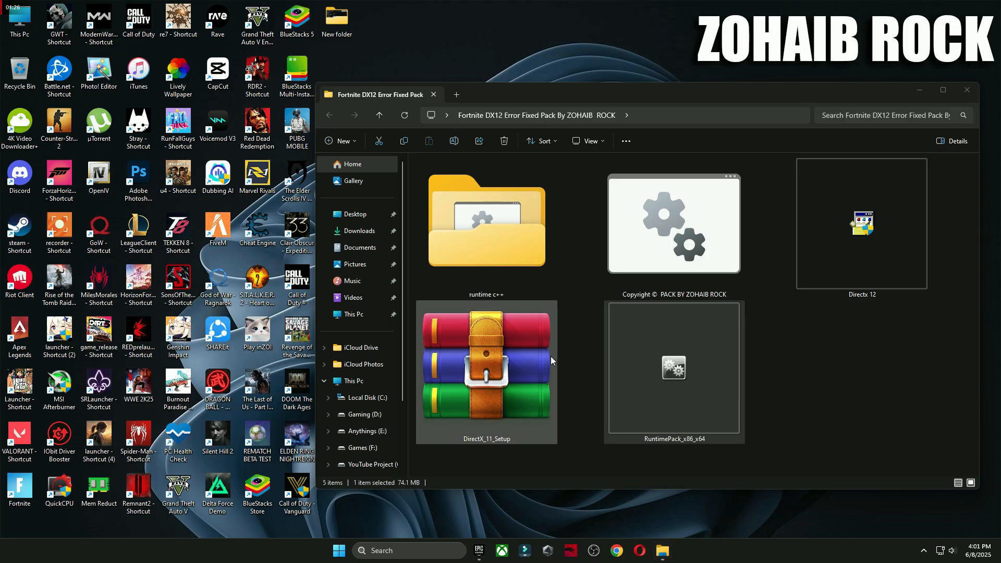
pyautogui.doubleClick(671, 367)
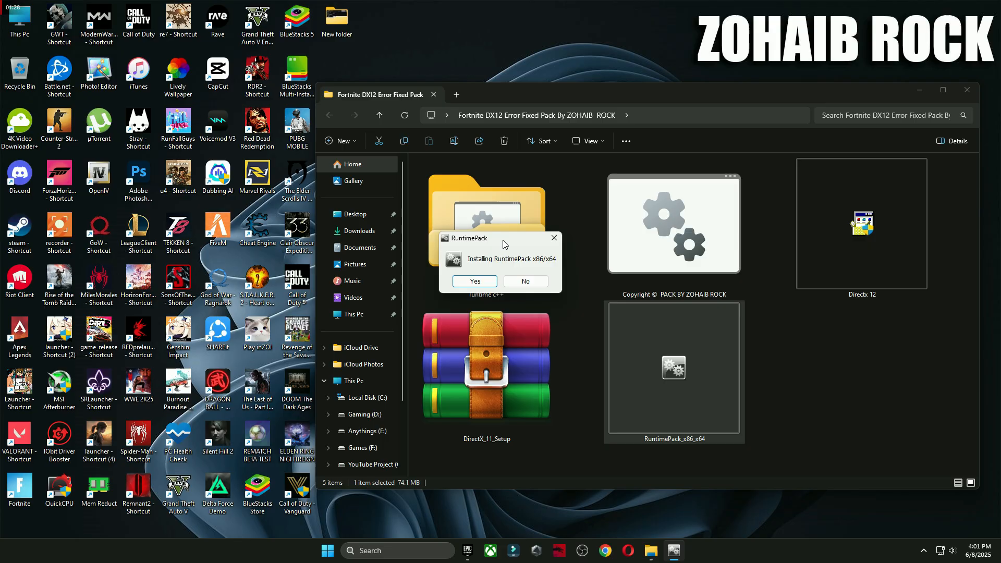
pyautogui.click(472, 281)
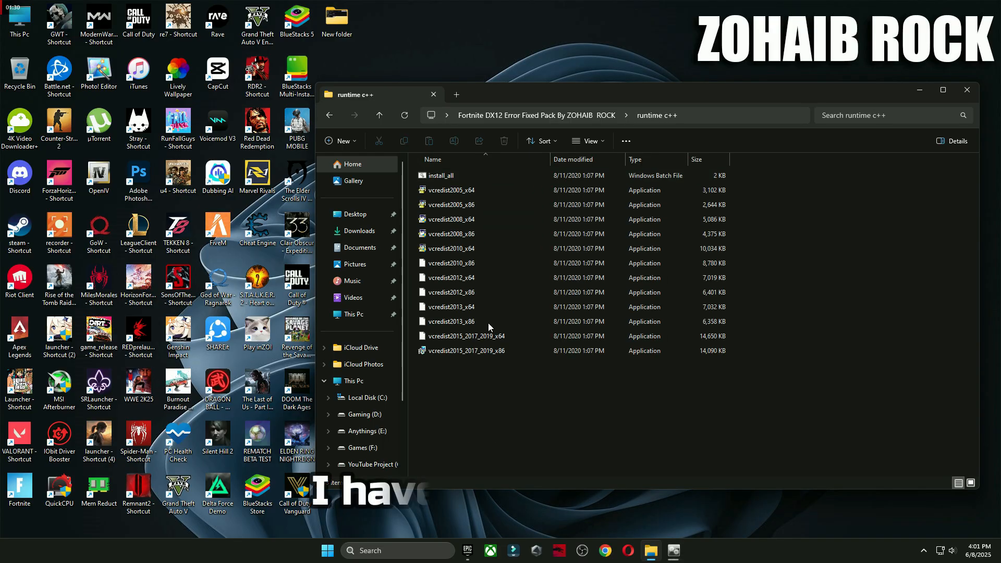
# Run install_all and approve the x86 and x64 Visual C++ redistributable prompts.
pyautogui.doubleClick(440, 175)
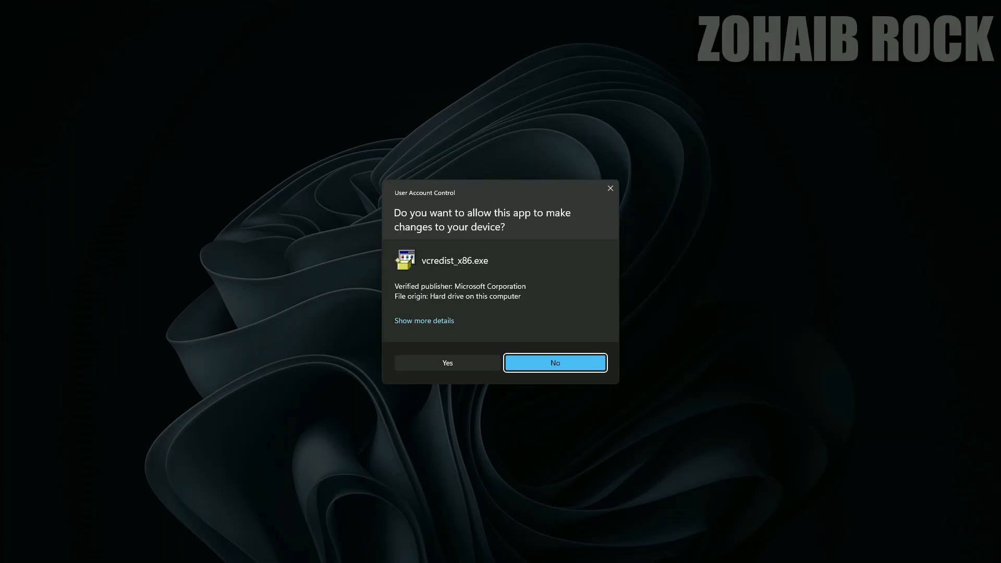
pyautogui.click(447, 362)
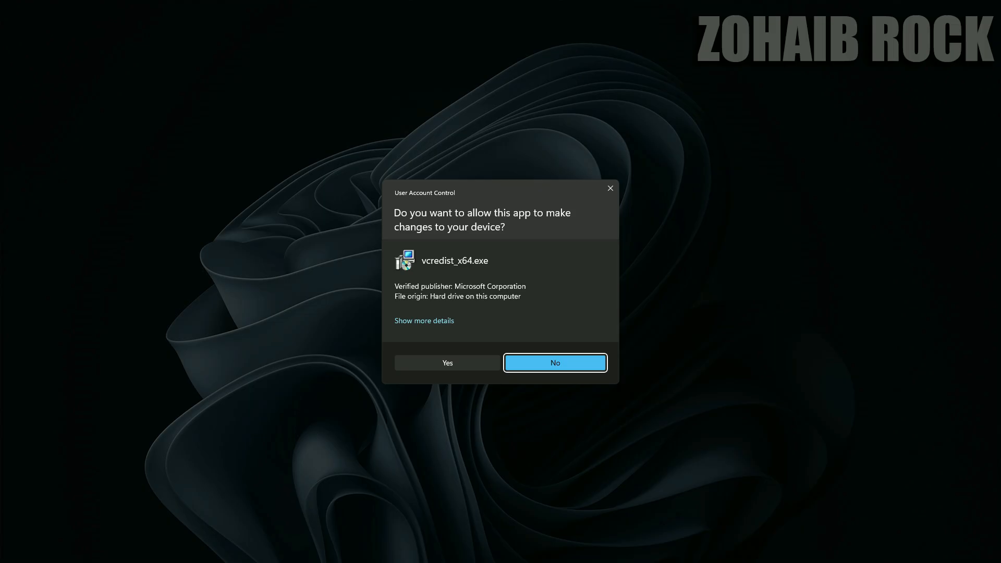
pyautogui.click(446, 363)
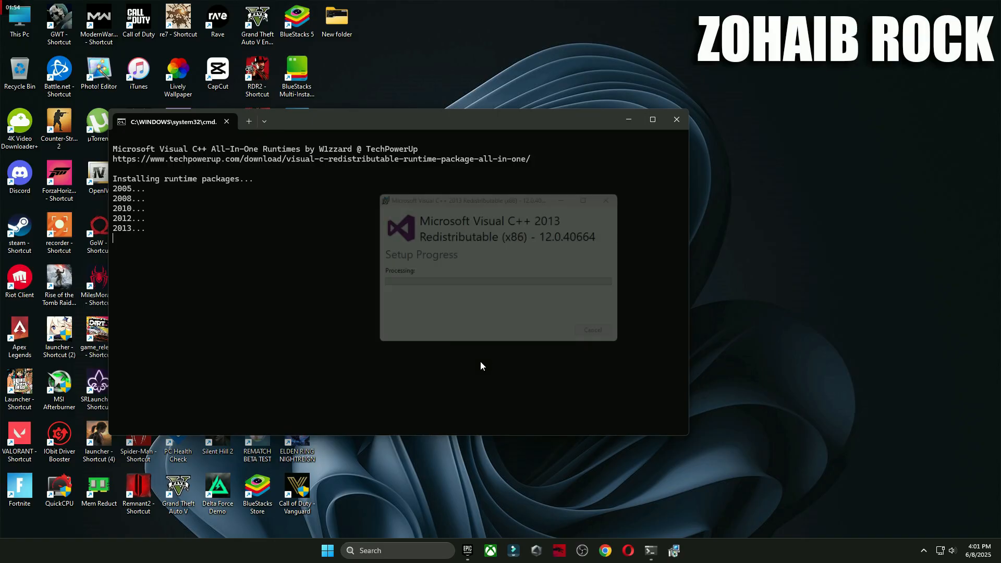
pyautogui.click(674, 120)
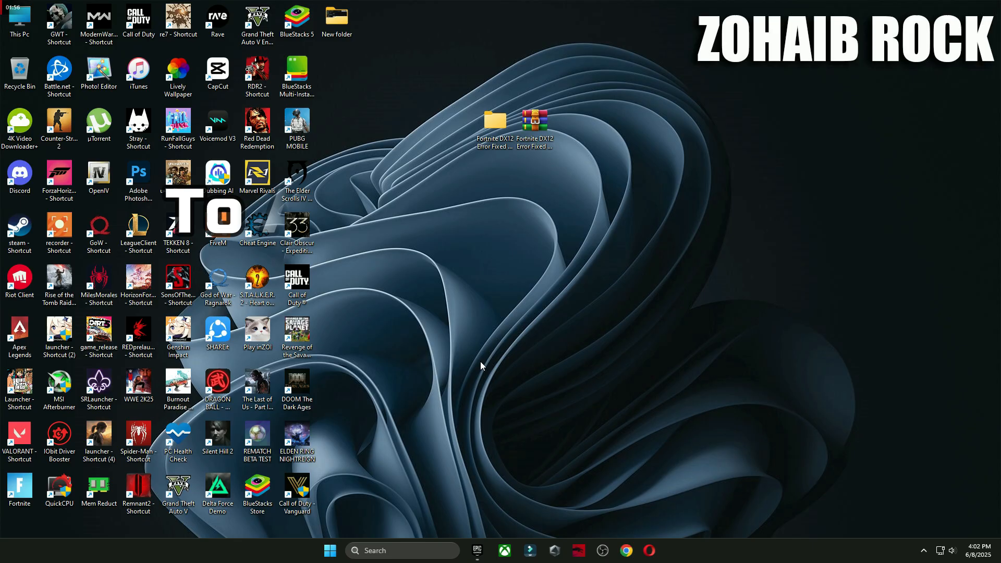
# Restore the Epic Games Launcher from the taskbar.
pyautogui.click(329, 550)
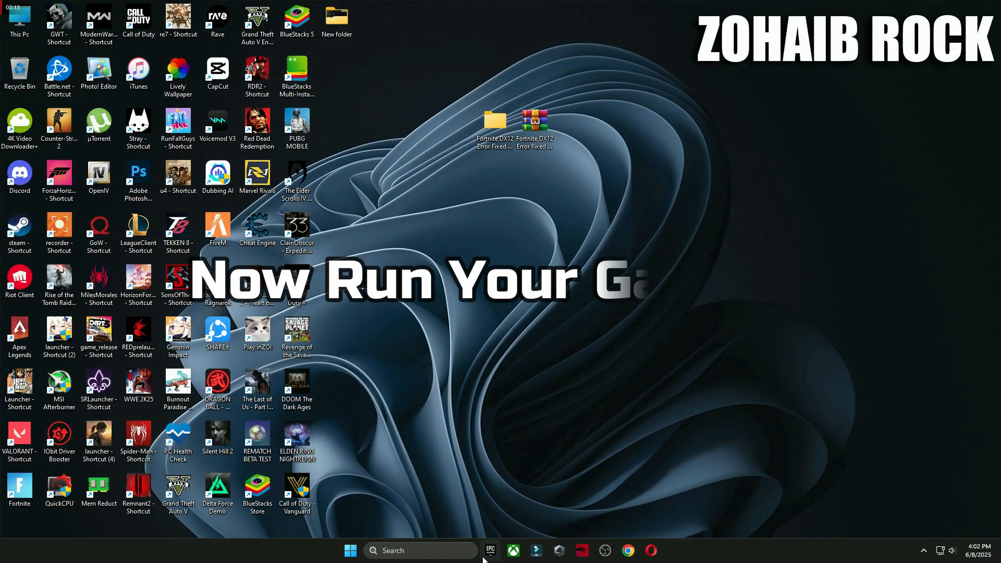
pyautogui.click(490, 550)
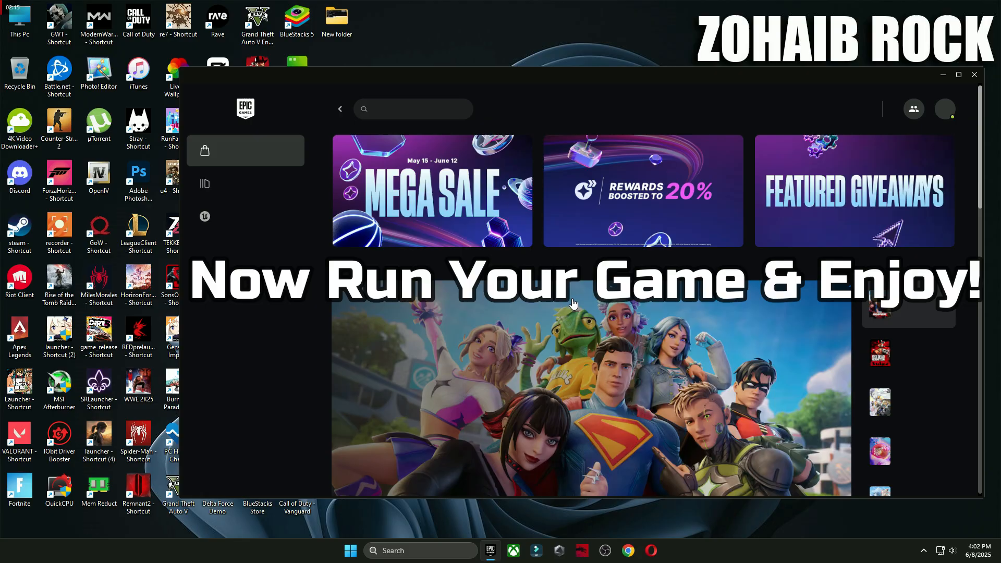
# Open the Library and relaunch Fortnite from its tile.
pyautogui.click(234, 183)
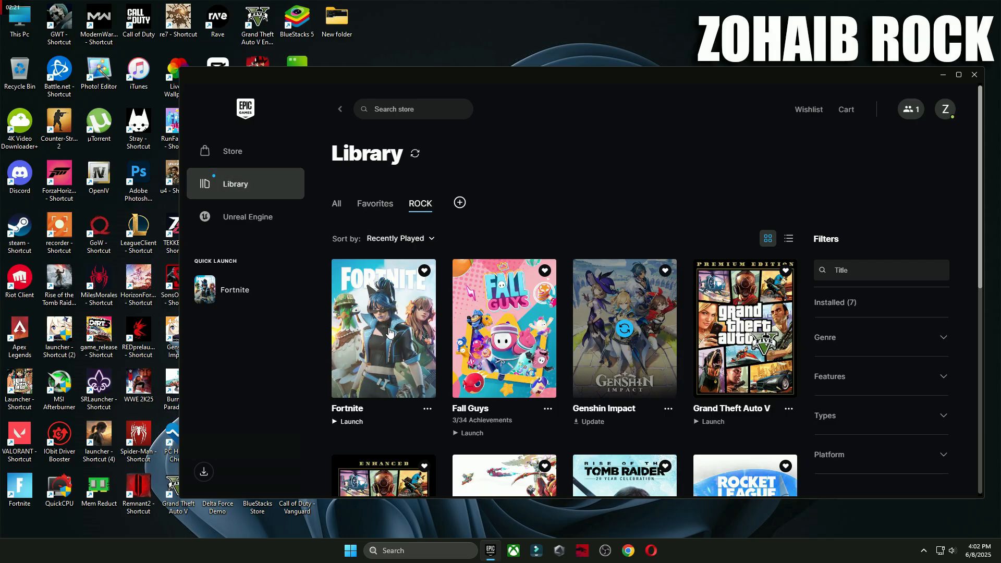
pyautogui.click(347, 421)
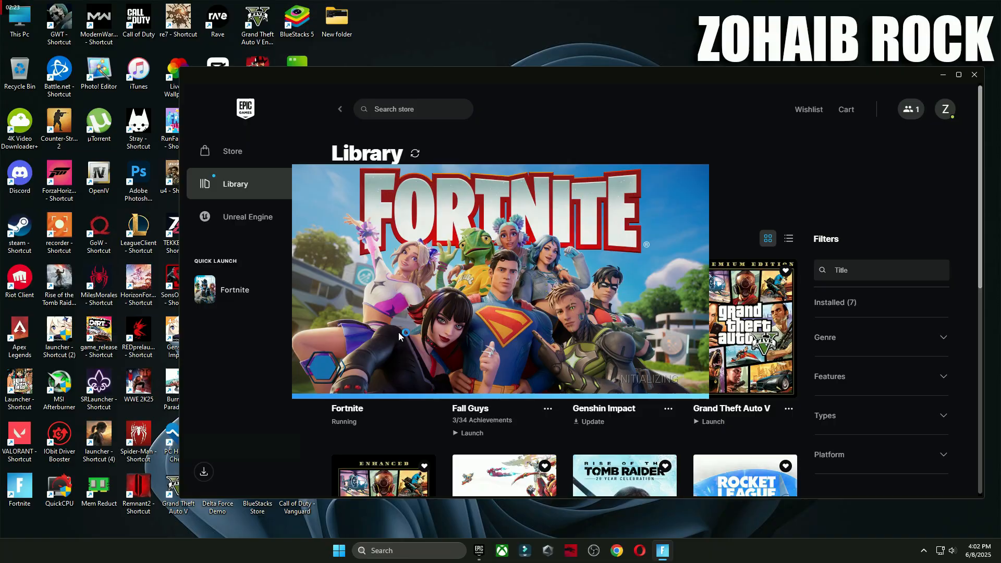